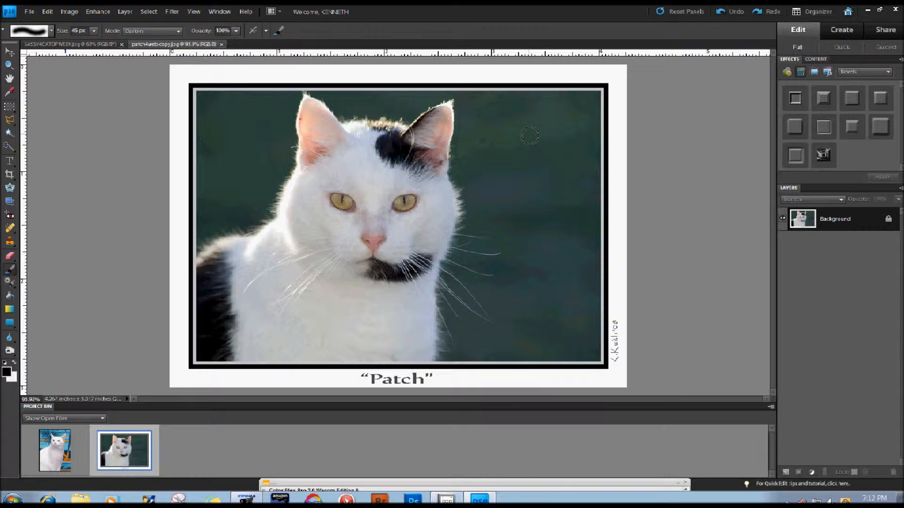
mouse_move(548, 30)
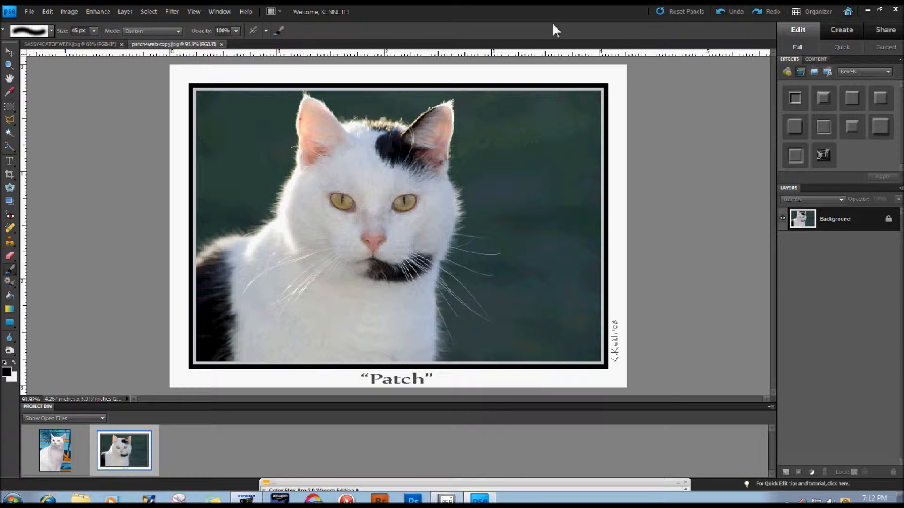
mouse_move(837, 225)
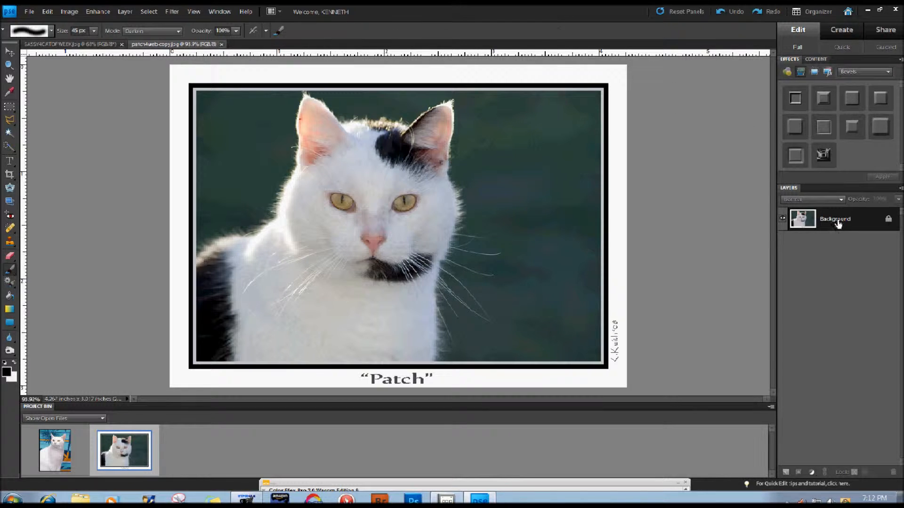
mouse_move(821, 233)
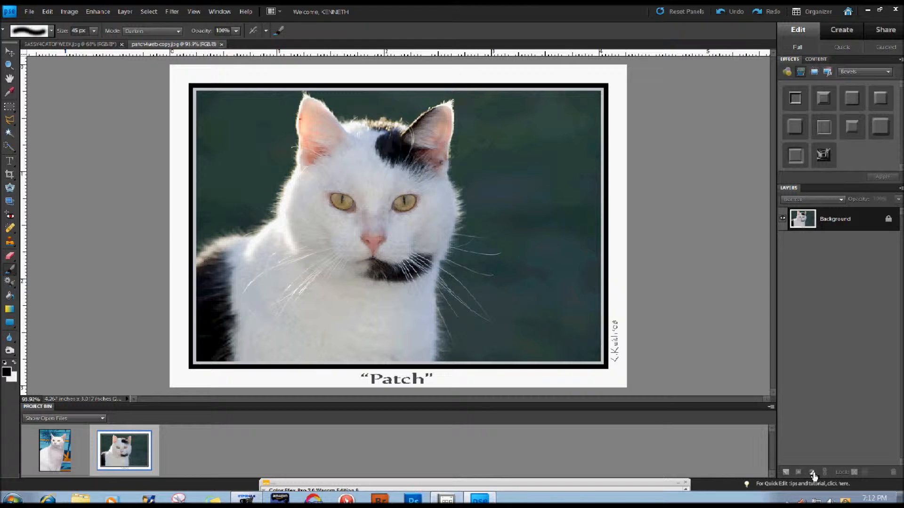
Step: Add a Levels adjustment layer above the Patch background from the new-adjustment-layer list
left_click(813, 472)
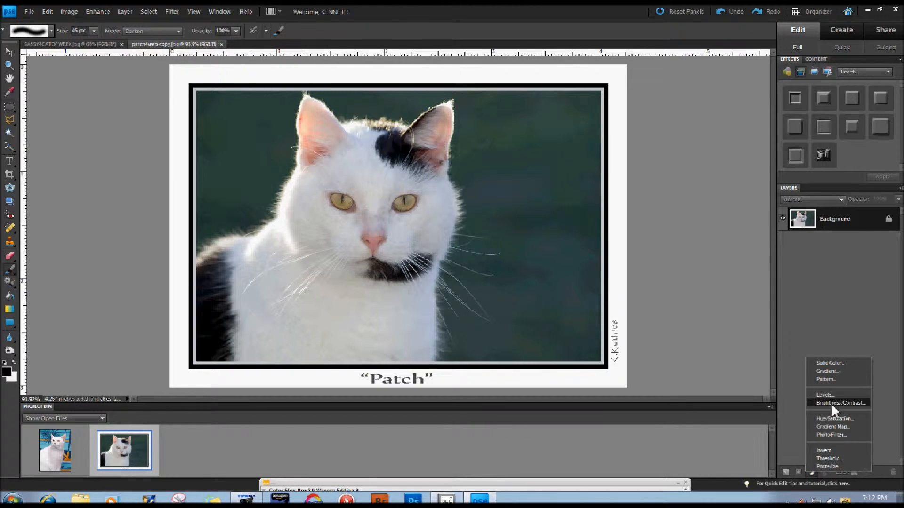
left_click(825, 395)
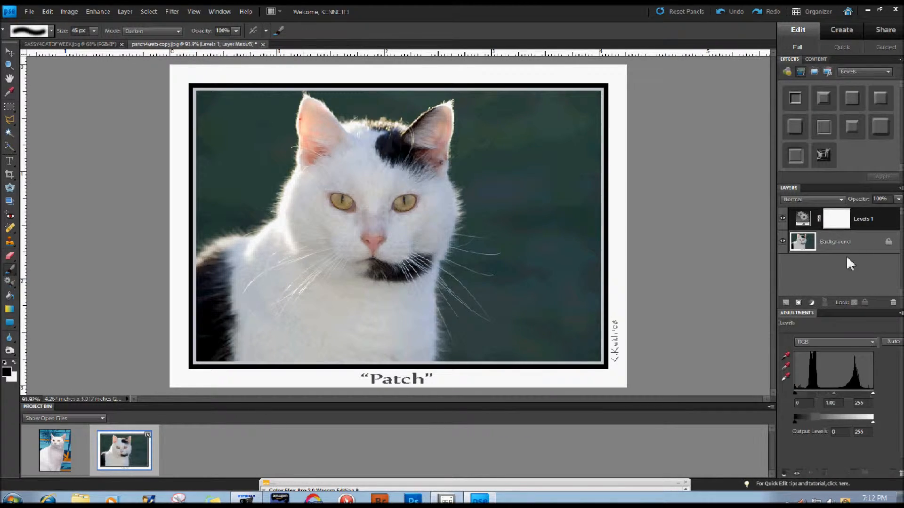
mouse_move(835, 217)
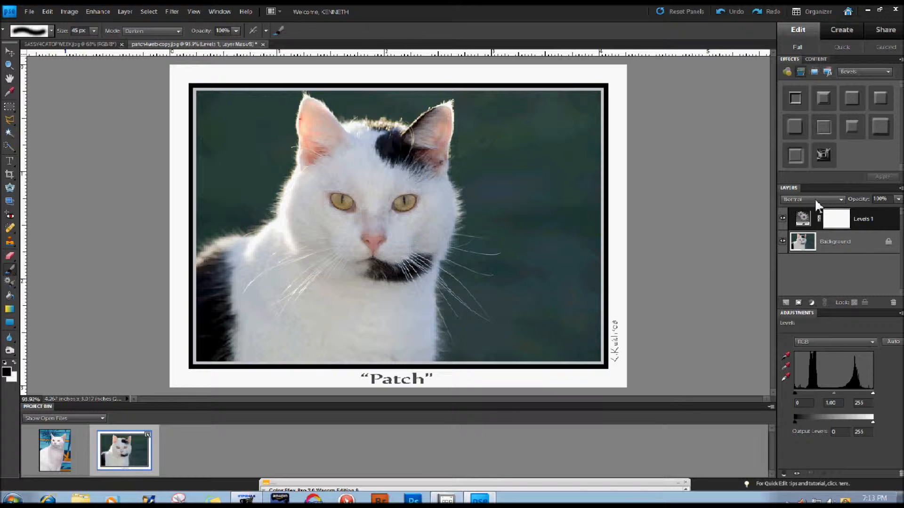
mouse_move(827, 206)
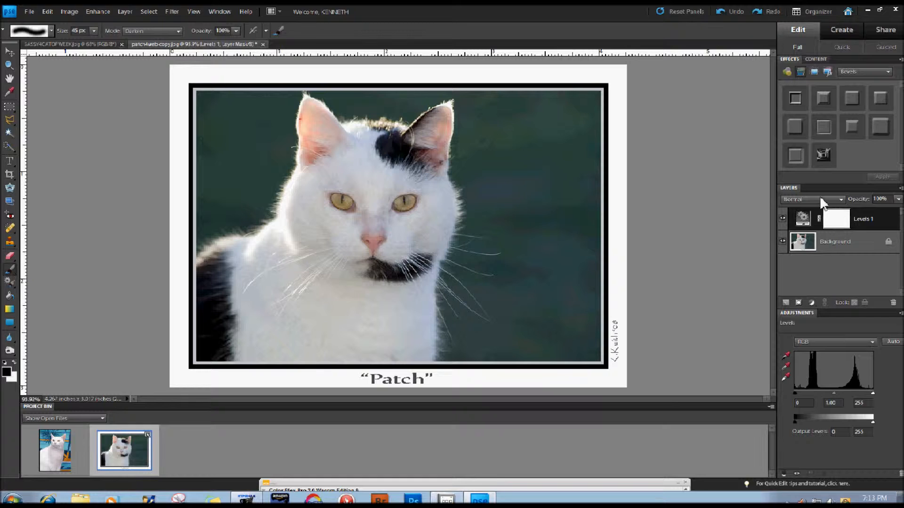
mouse_move(827, 207)
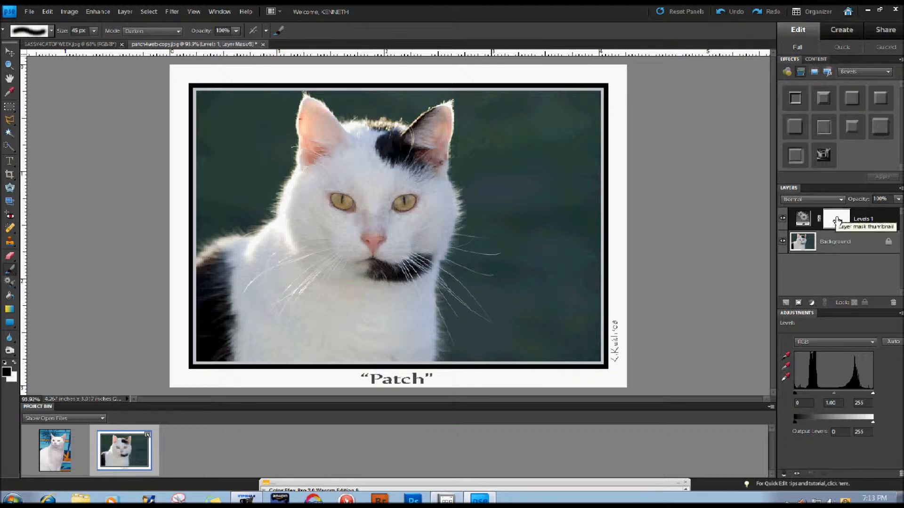
Step: Delete the Levels adjustment layer and confirm, leaving only the Patch background
left_click(893, 302)
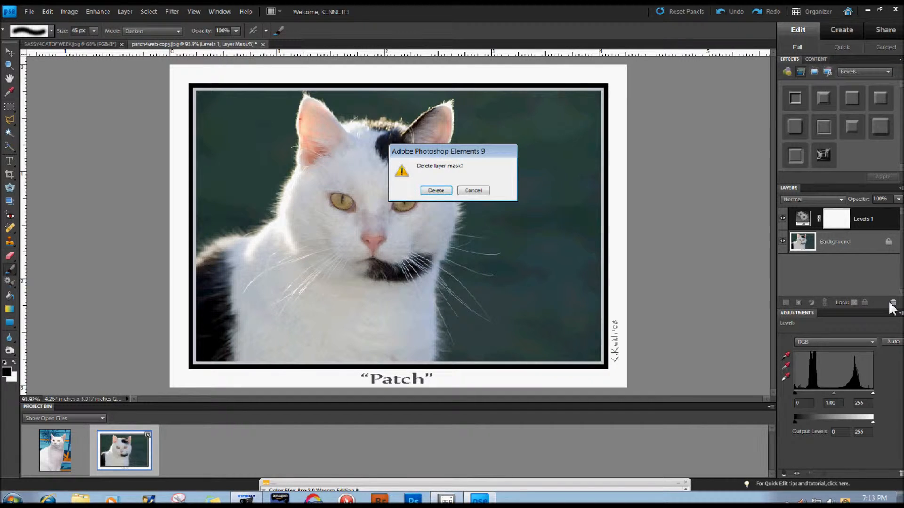
left_click(436, 191)
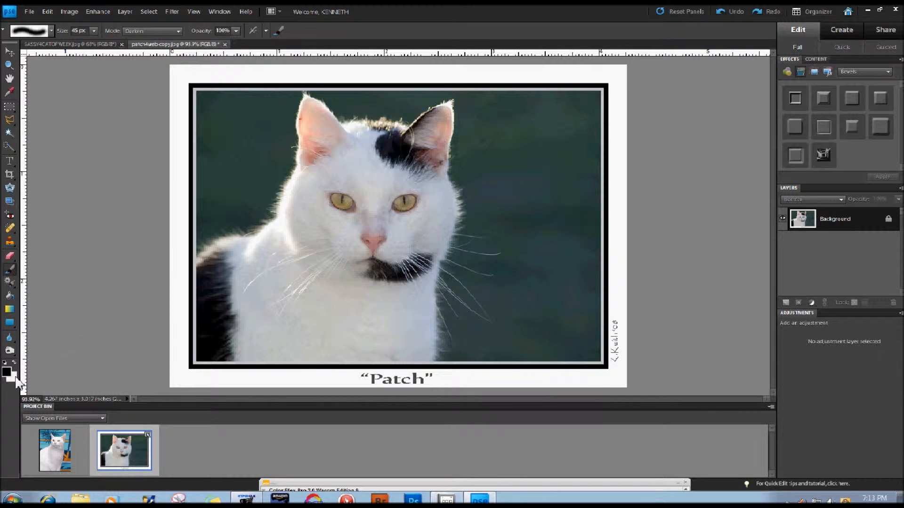
mouse_move(9, 374)
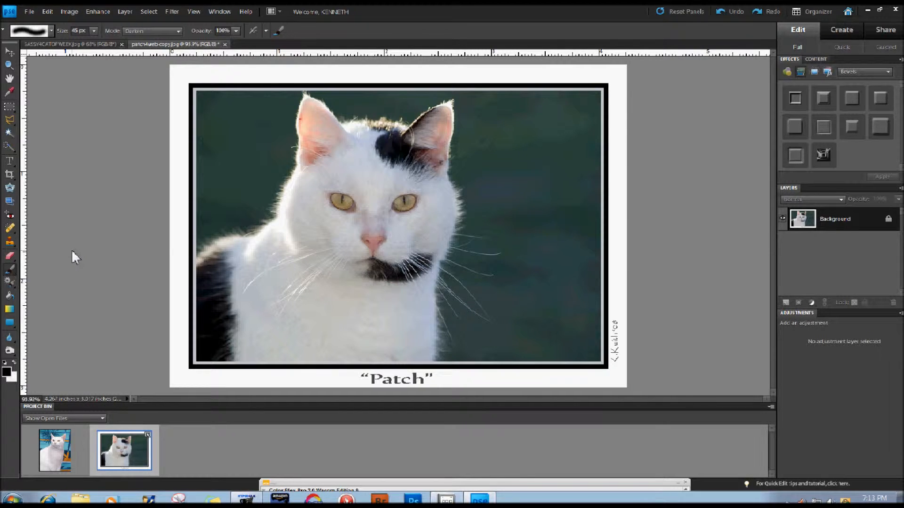
mouse_move(14, 317)
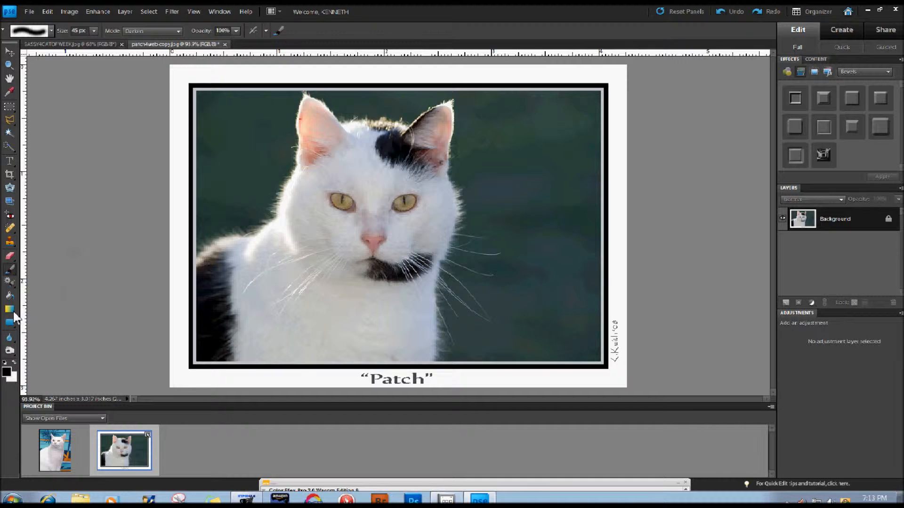
Step: Make the Gradient tool active
left_click(9, 310)
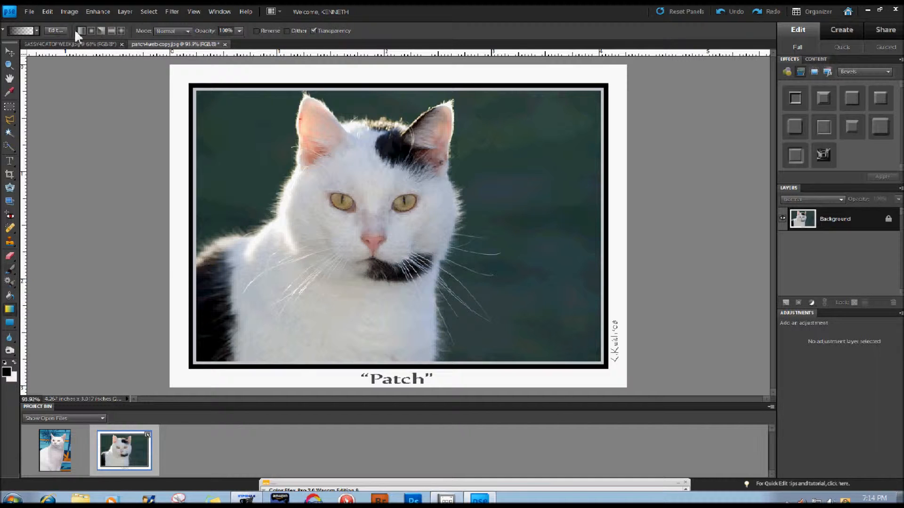
mouse_move(82, 30)
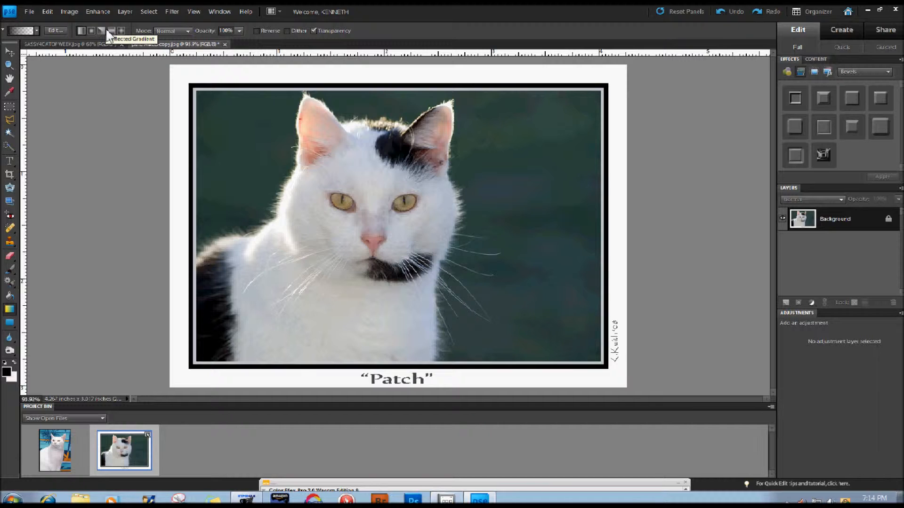
mouse_move(101, 30)
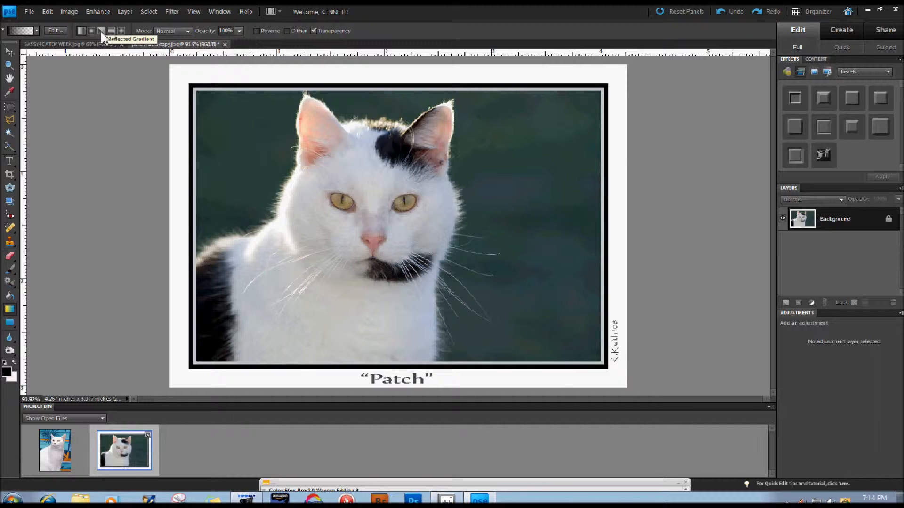
mouse_move(62, 104)
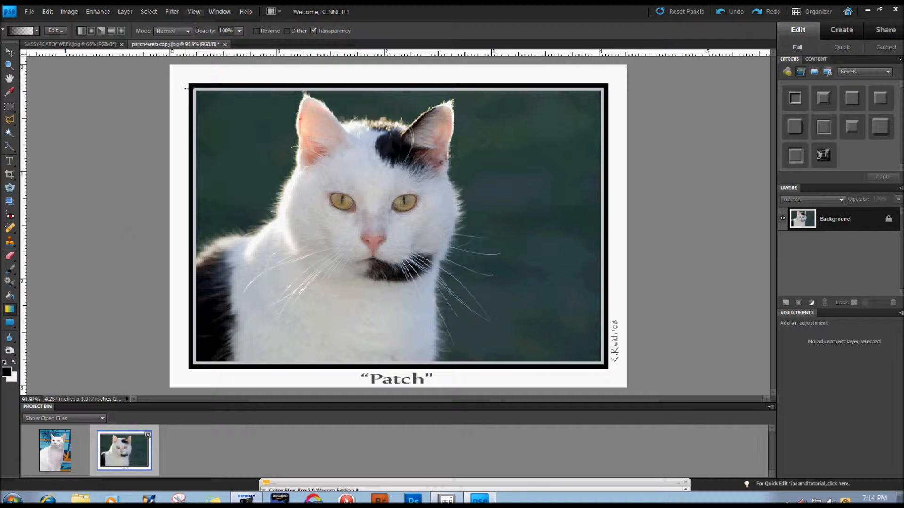
left_click(220, 12)
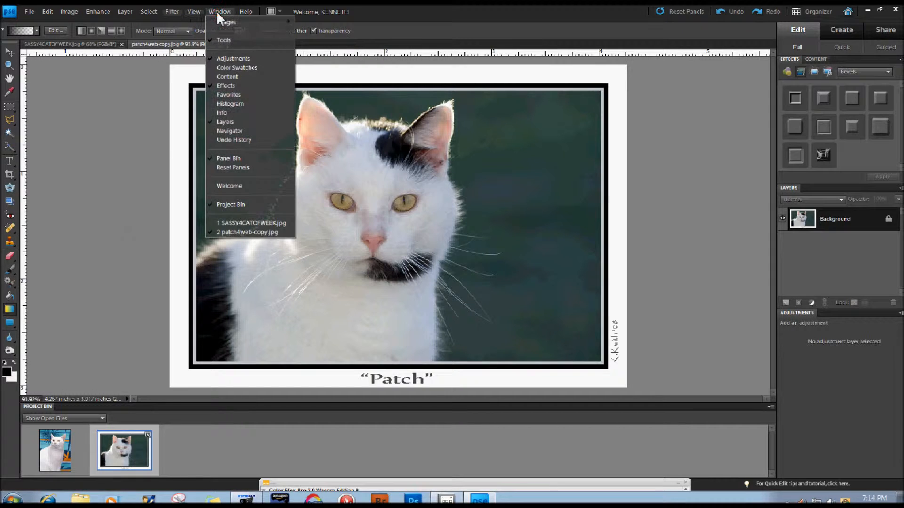
mouse_move(226, 22)
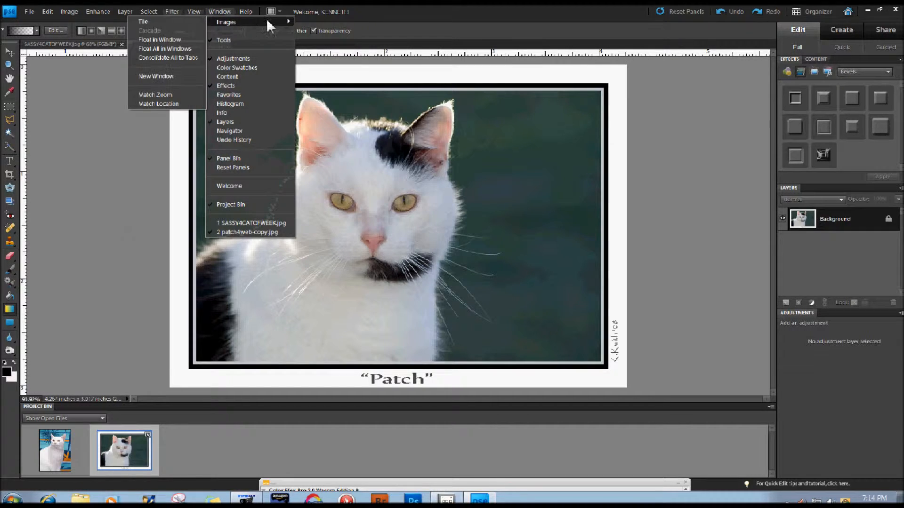
mouse_move(144, 21)
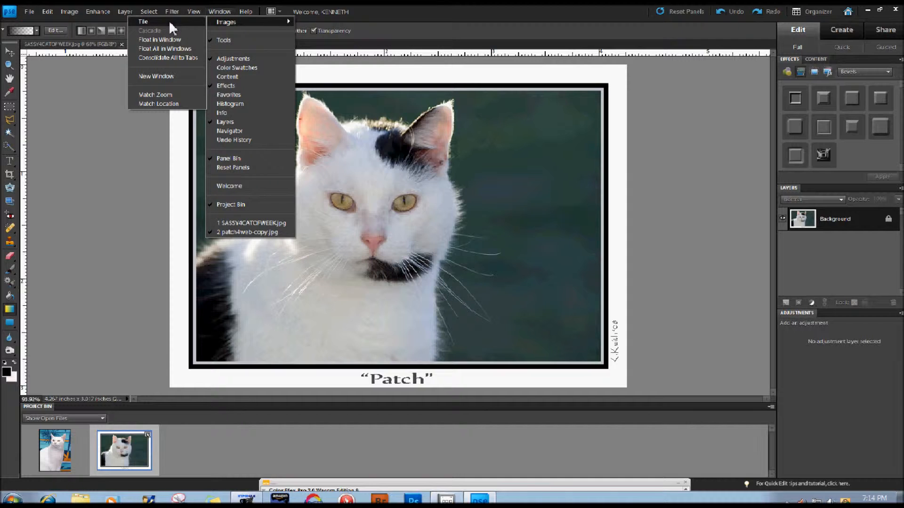
mouse_move(166, 40)
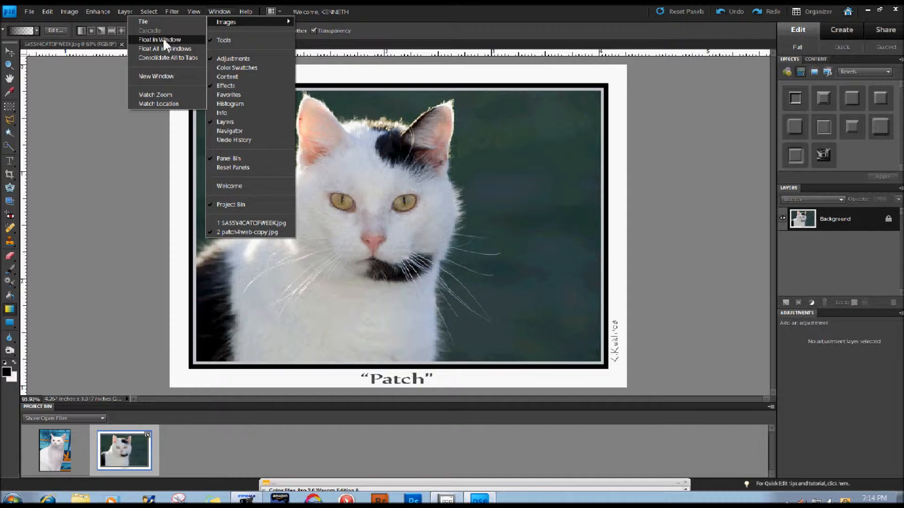
mouse_move(150, 38)
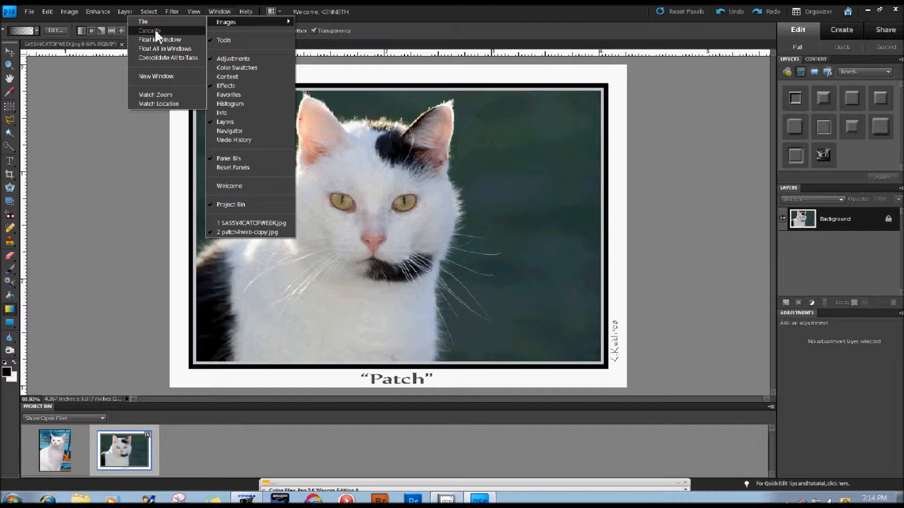
left_click(248, 232)
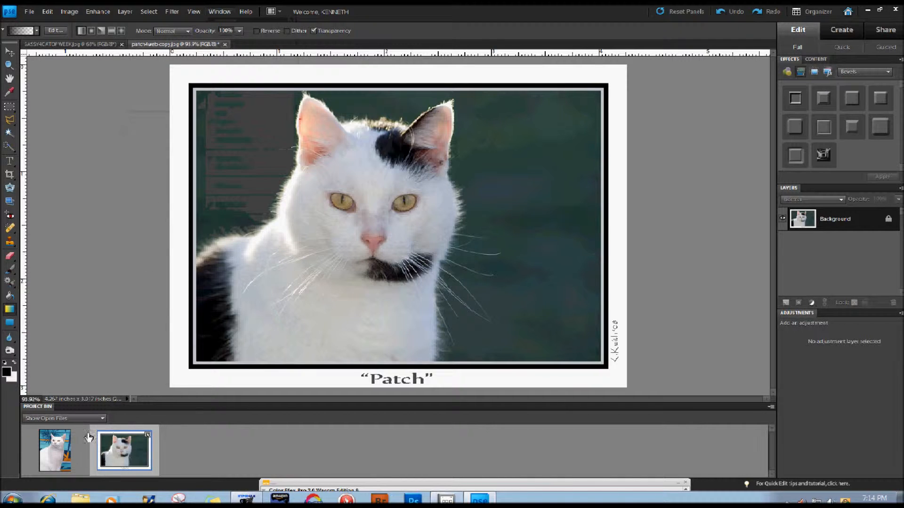
mouse_move(52, 450)
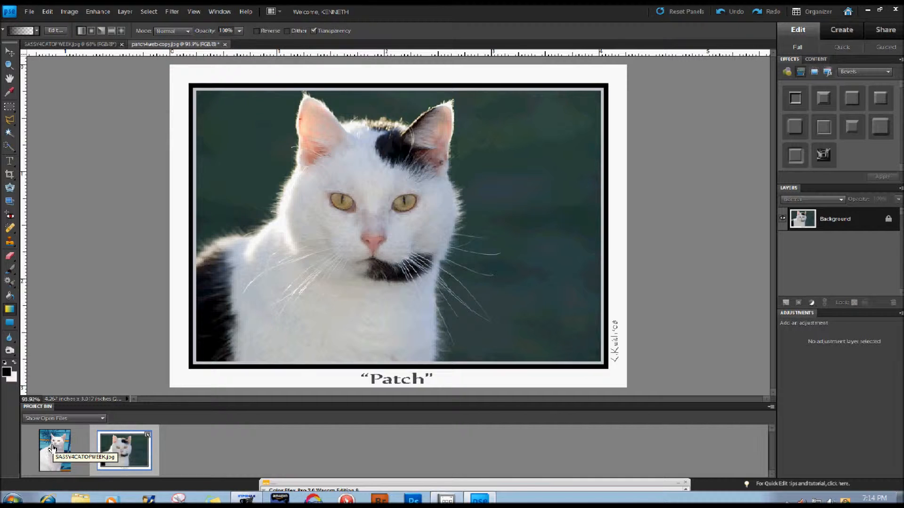
mouse_move(176, 312)
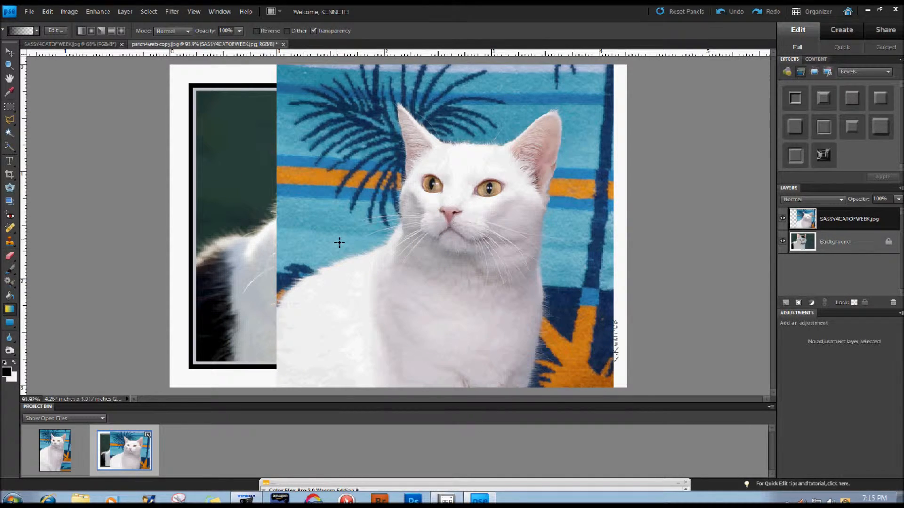
Step: Add the SASSY4CATOFWEEK photo as a new layer above the Patch background
left_click(10, 50)
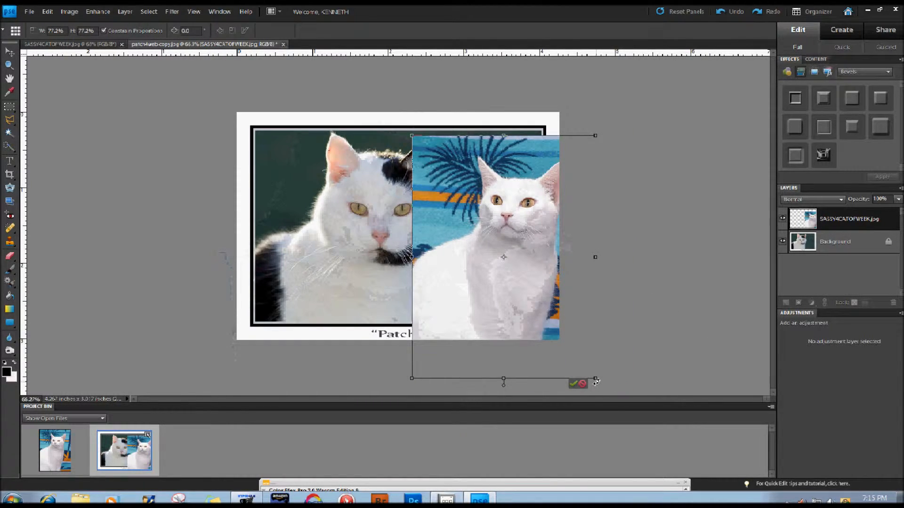
Step: Scale the Sassy layer to about 60% and align it with the frame's right edge
left_click_drag(595, 379, 551, 326)
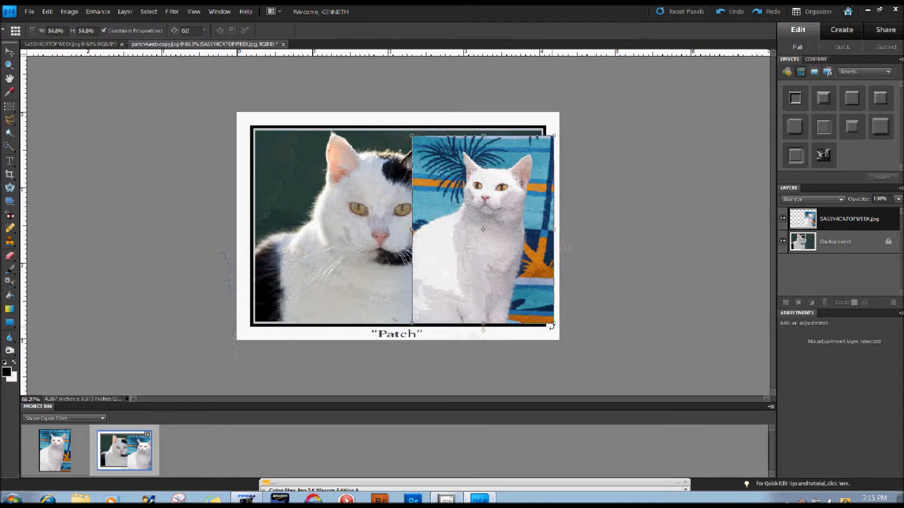
left_click_drag(410, 136, 408, 130)
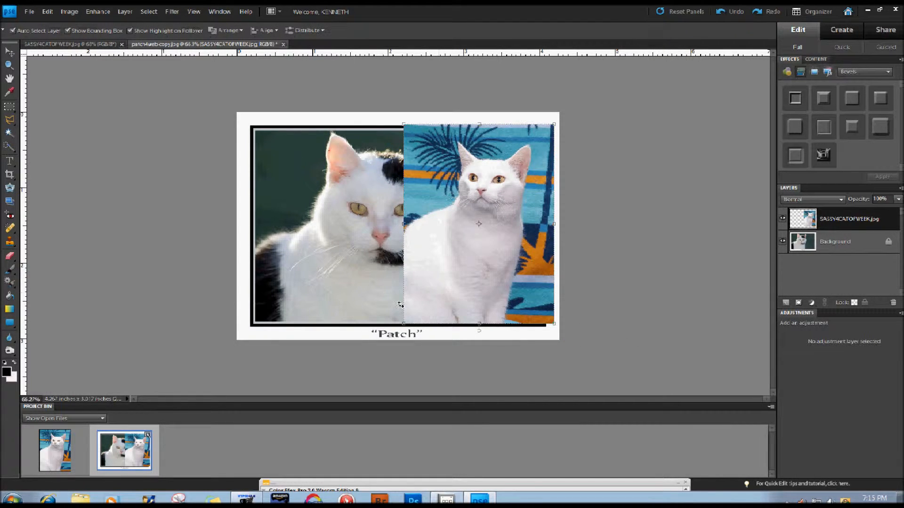
mouse_move(644, 232)
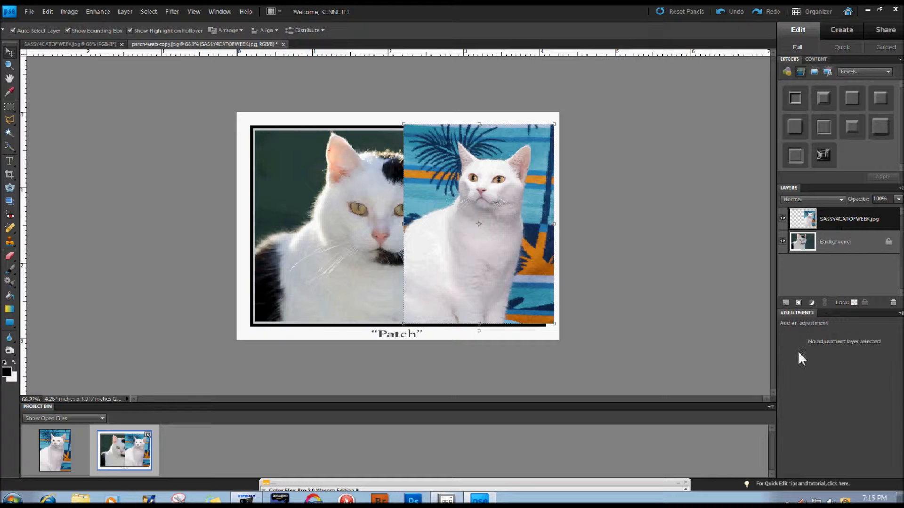
Step: Add a white layer mask to the Sassy layer
left_click(685, 12)
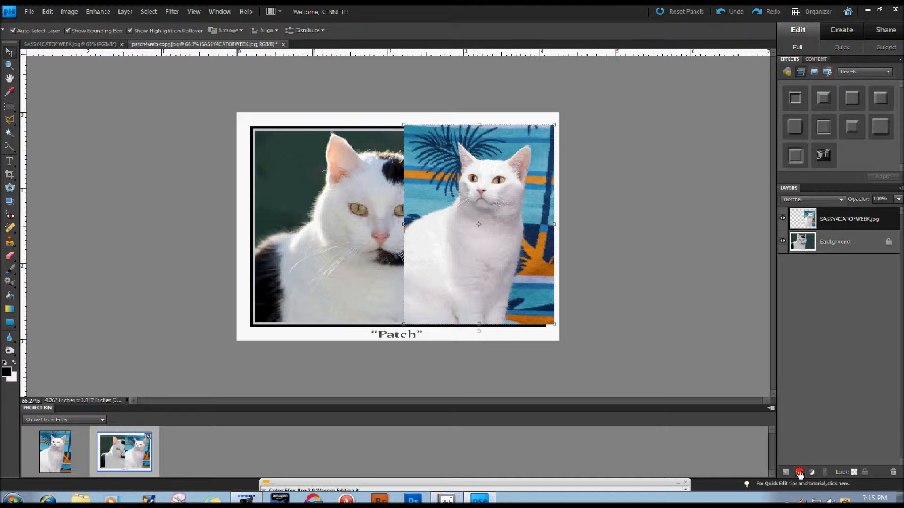
left_click(819, 218)
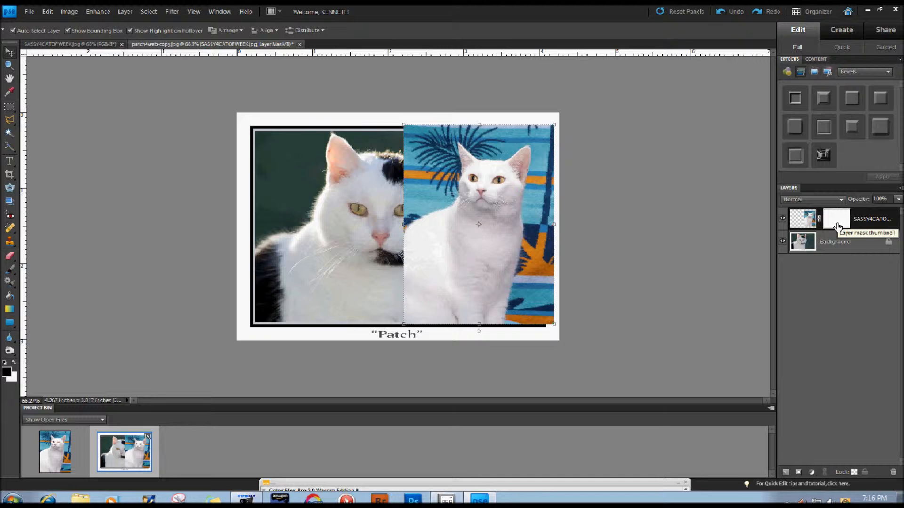
mouse_move(345, 273)
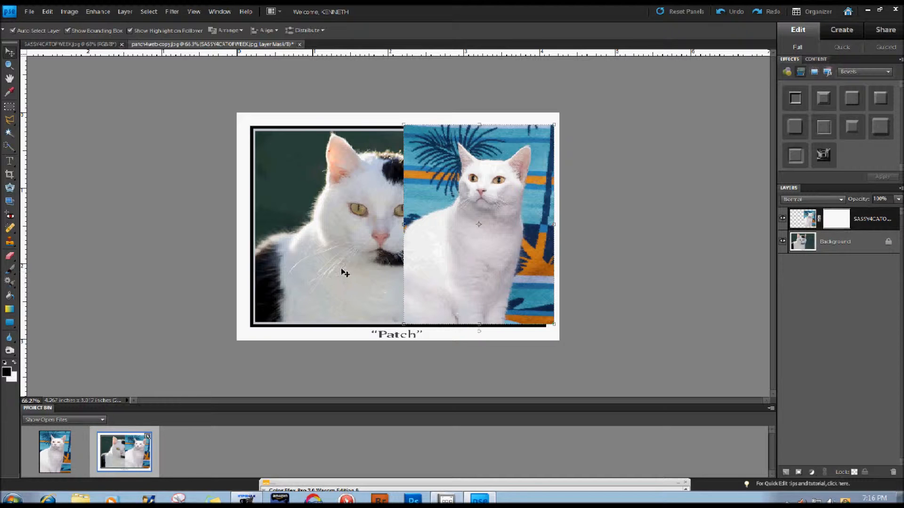
mouse_move(55, 291)
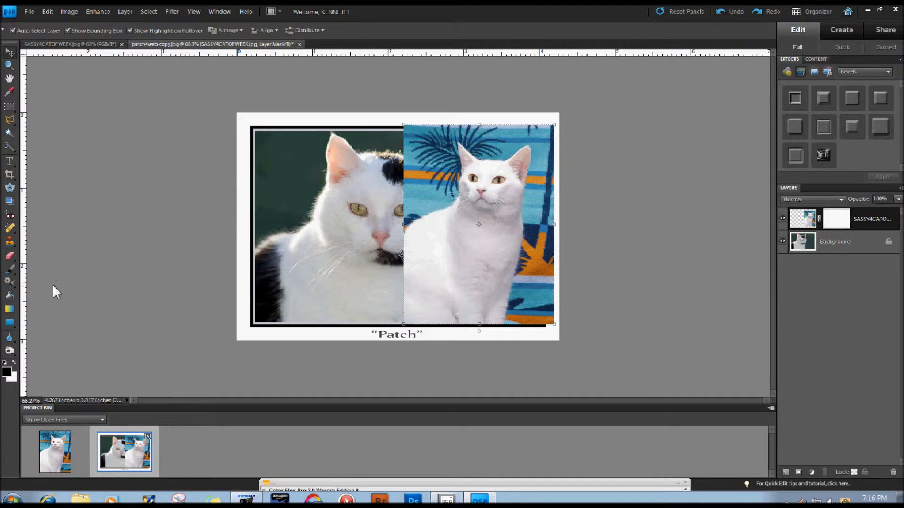
mouse_move(34, 302)
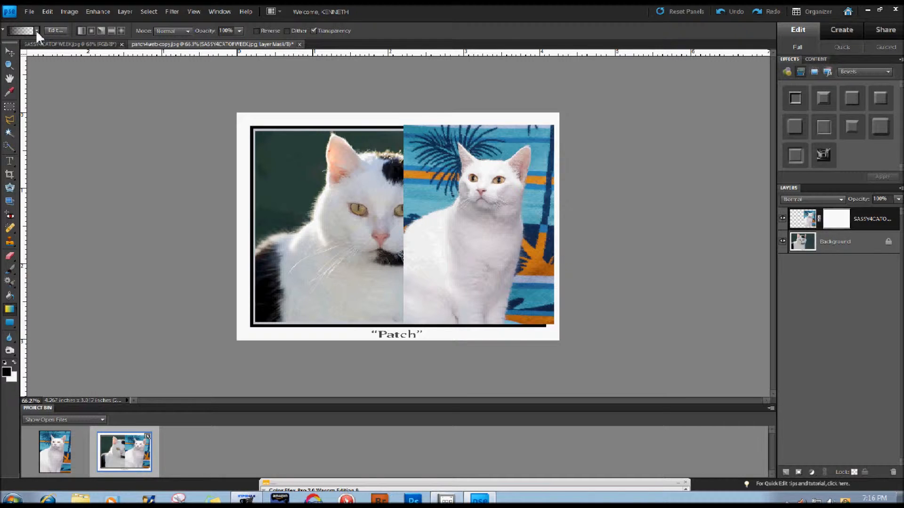
Step: Apply a black-to-white Foreground to Background gradient across the Sassy mask, blending it into Patch
left_click(21, 30)
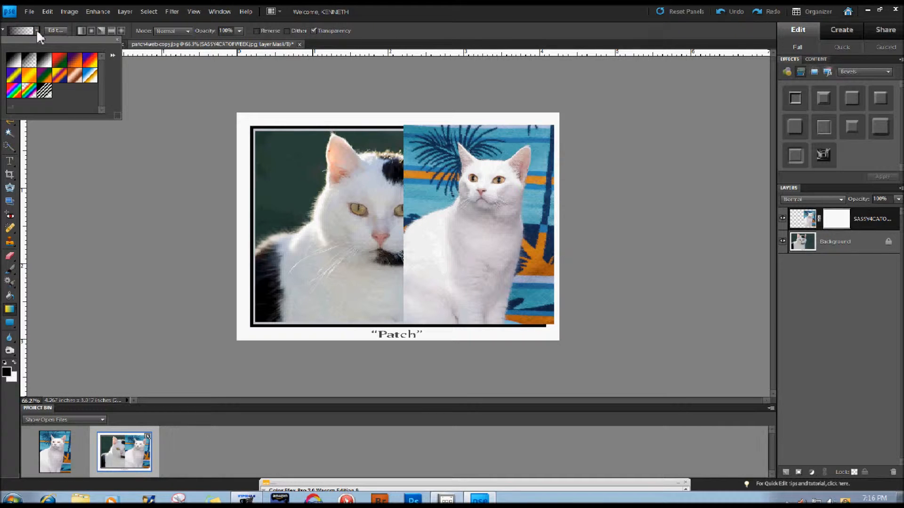
mouse_move(47, 66)
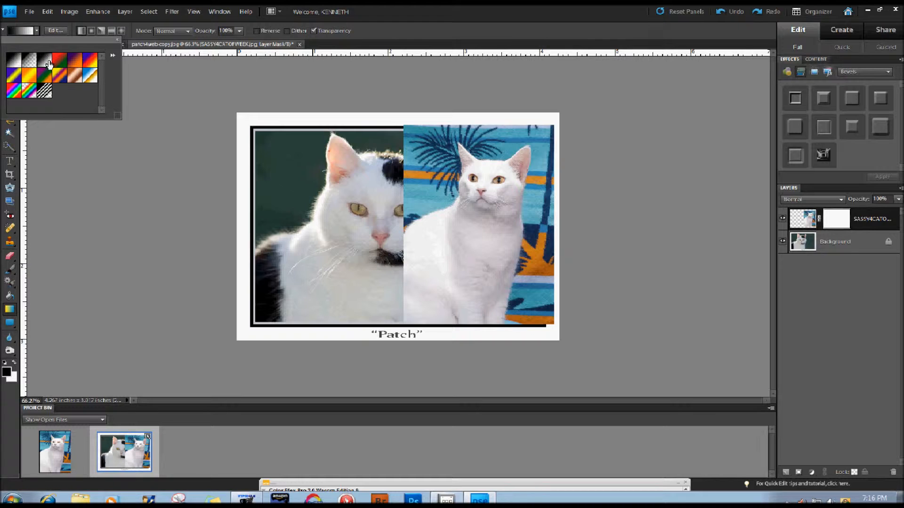
mouse_move(27, 383)
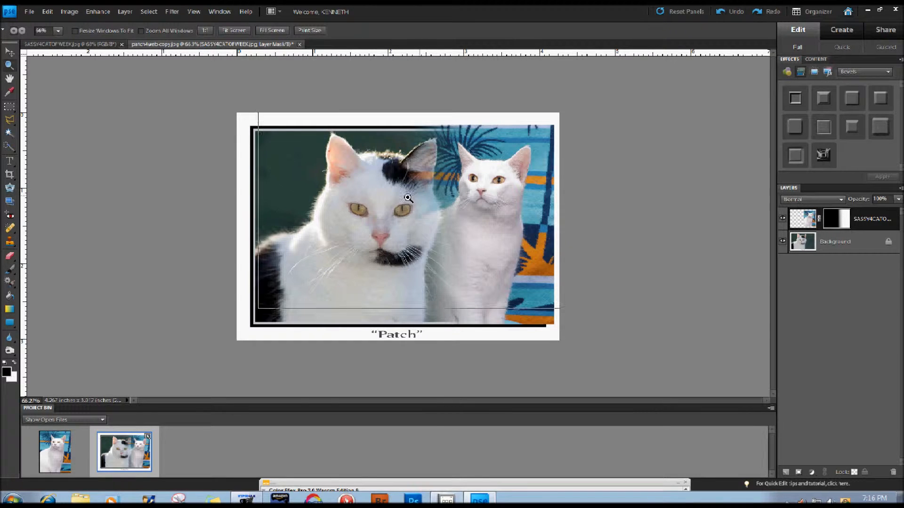
left_click(233, 30)
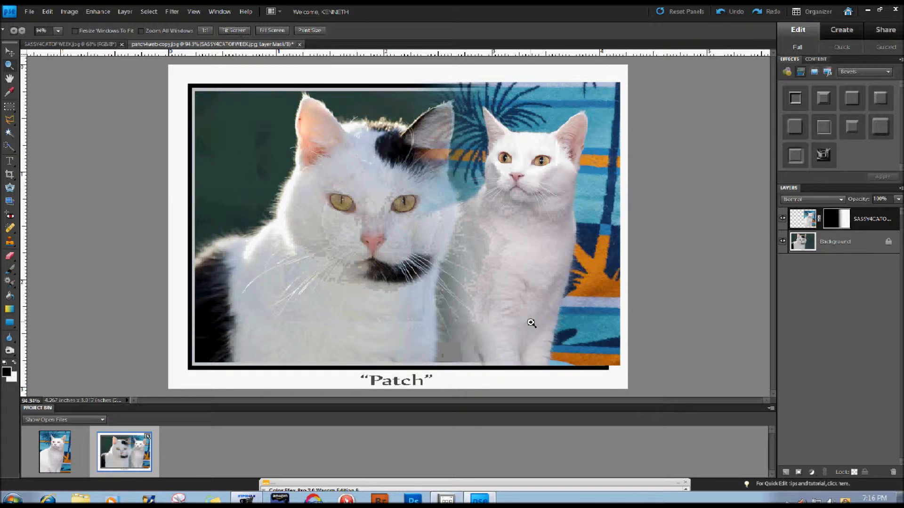
mouse_move(635, 131)
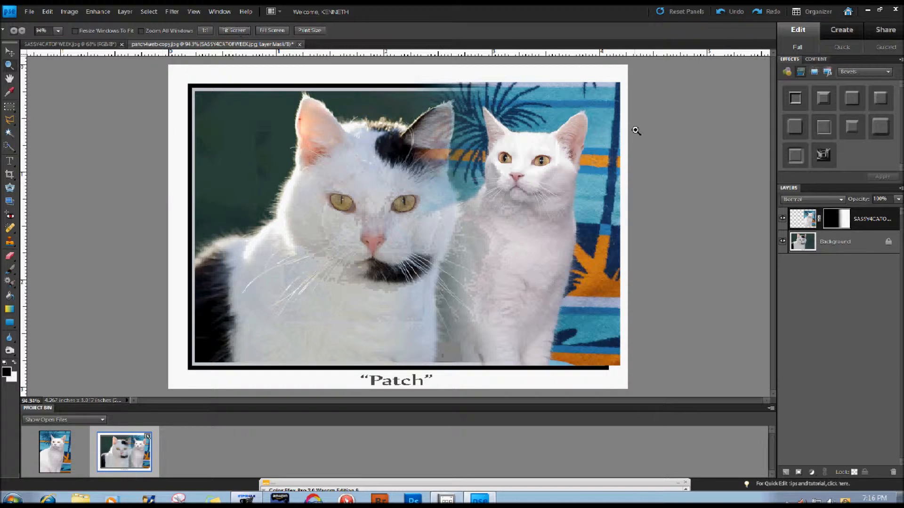
mouse_move(637, 260)
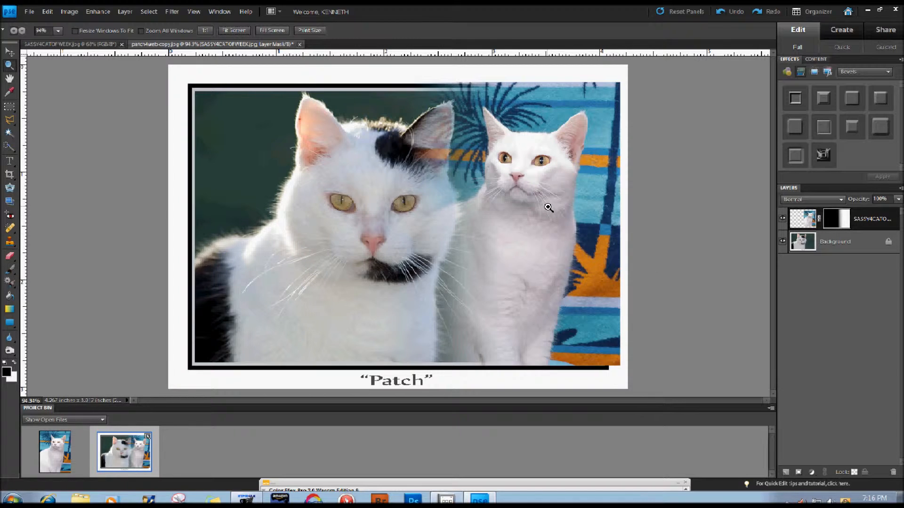
mouse_move(758, 250)
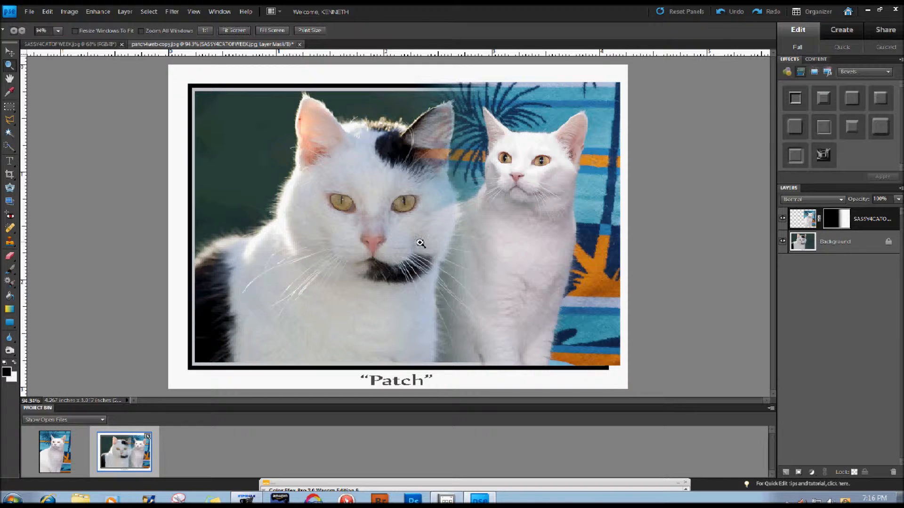
mouse_move(521, 253)
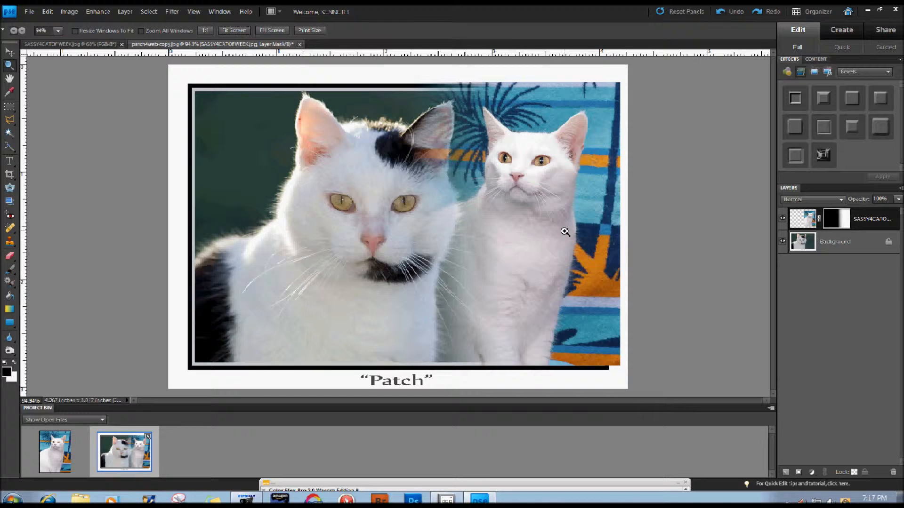
mouse_move(551, 227)
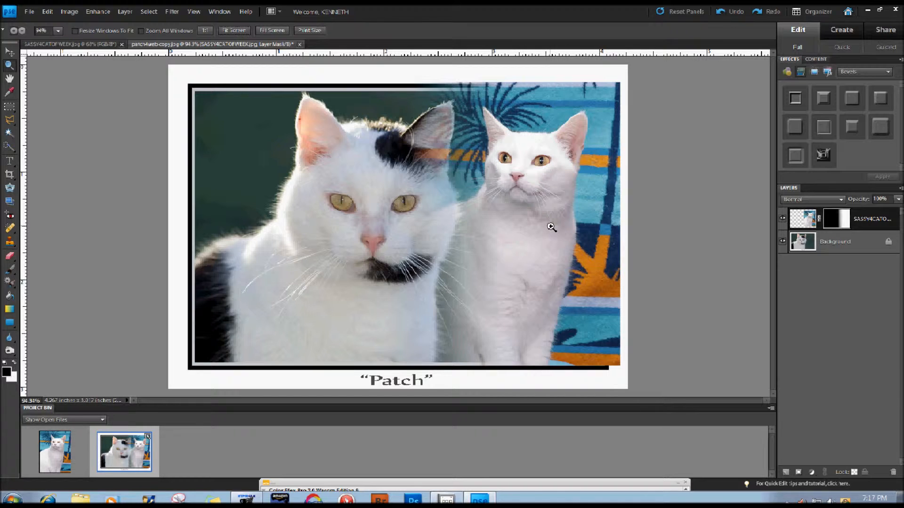
mouse_move(542, 233)
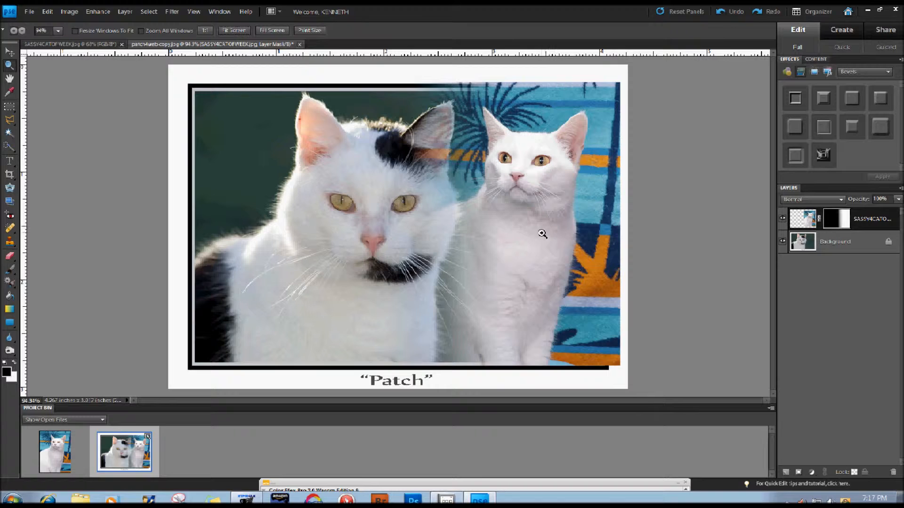
mouse_move(517, 237)
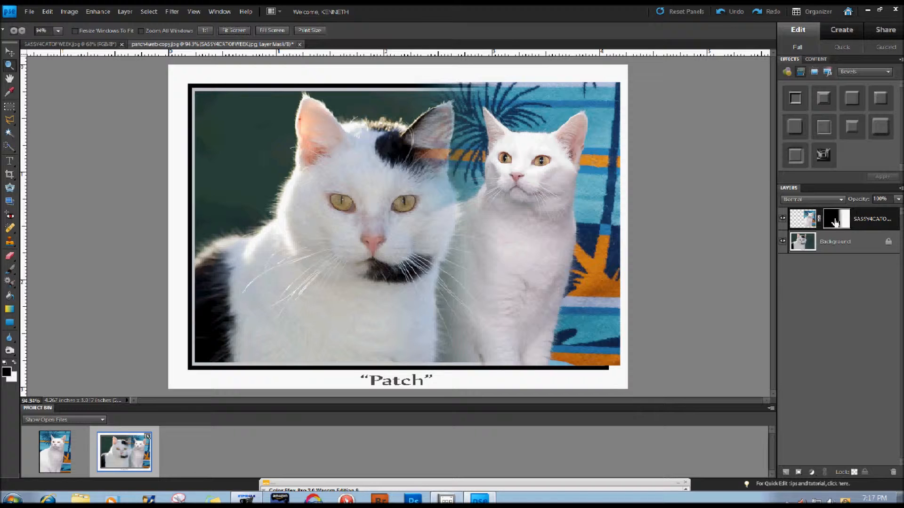
mouse_move(834, 221)
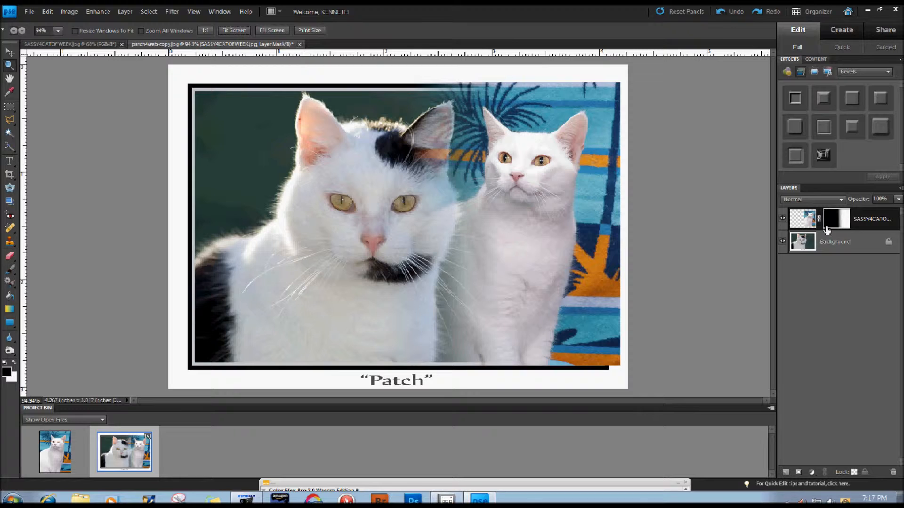
mouse_move(807, 223)
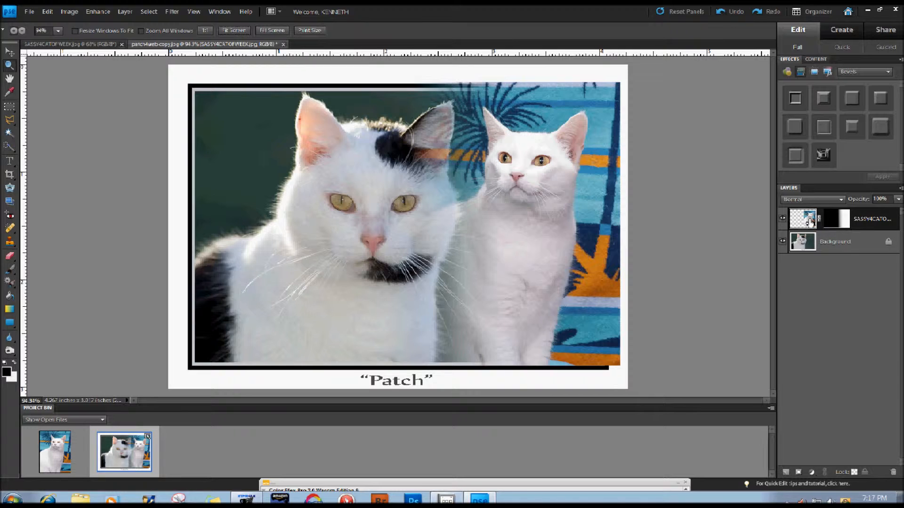
mouse_move(839, 222)
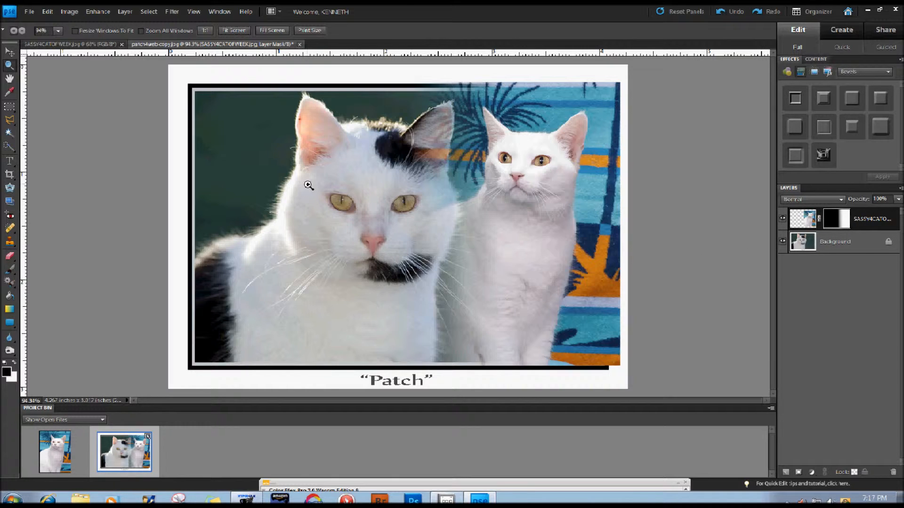
mouse_move(473, 135)
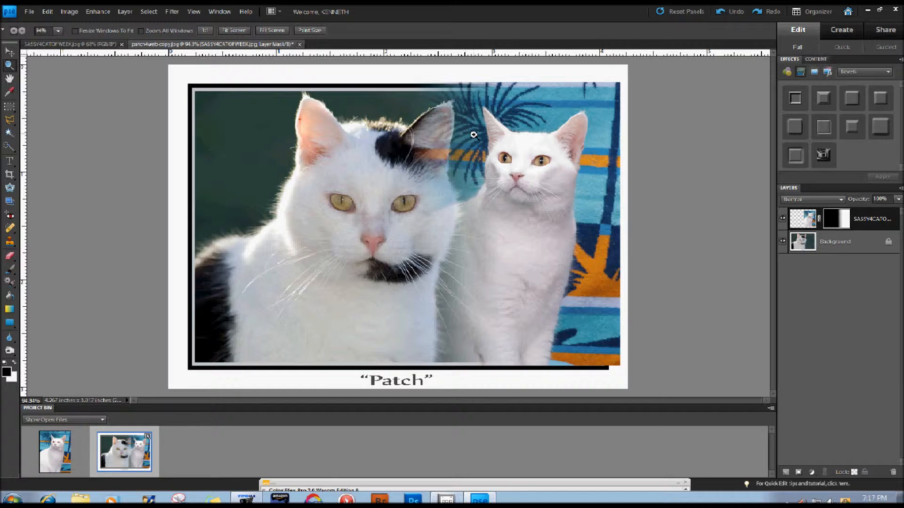
mouse_move(478, 163)
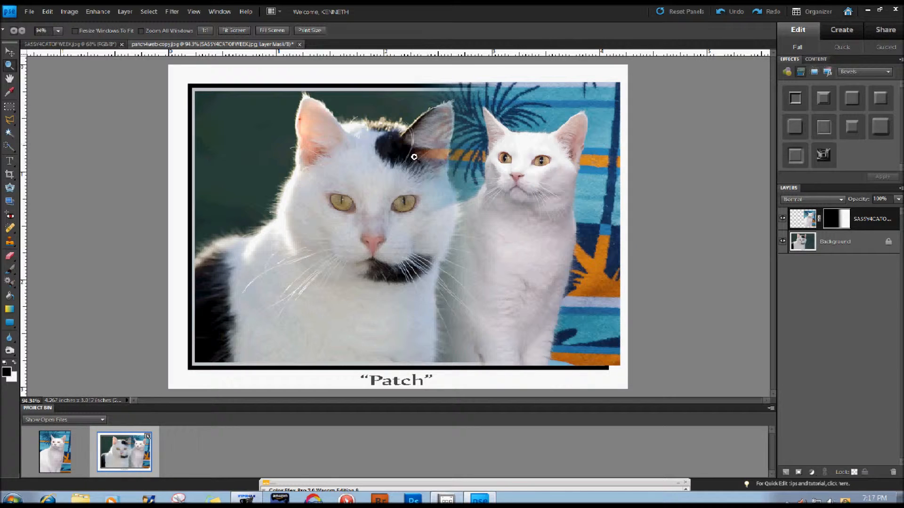
mouse_move(426, 151)
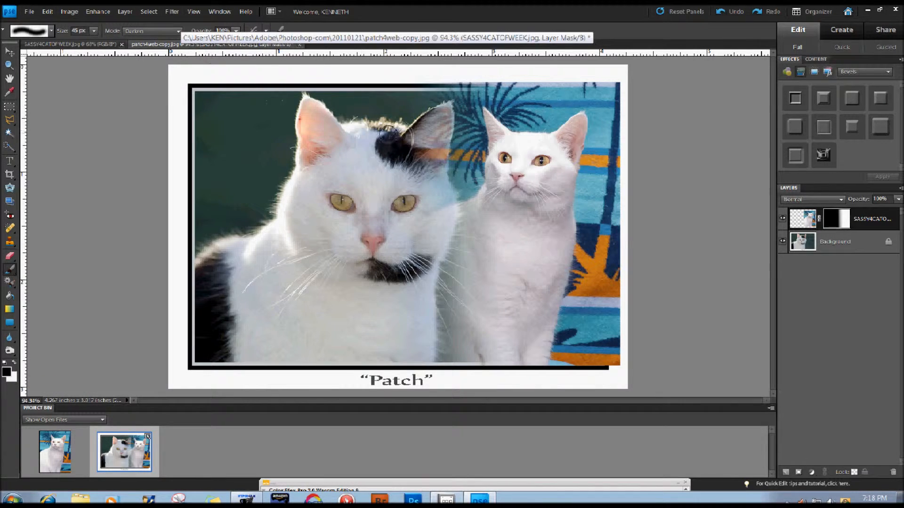
Step: Paint with a 45 px soft brush on the mask so Patch's black ear shows solidly
left_click(438, 124)
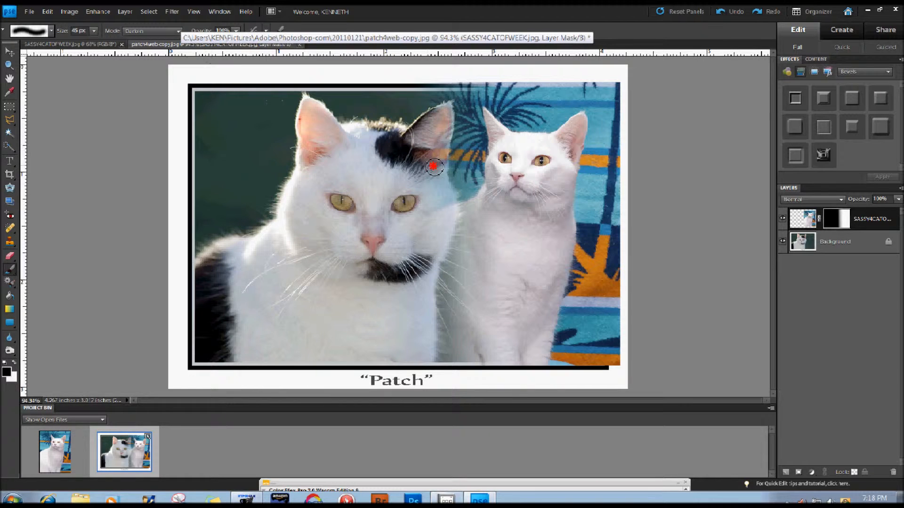
left_click_drag(433, 166, 444, 133)
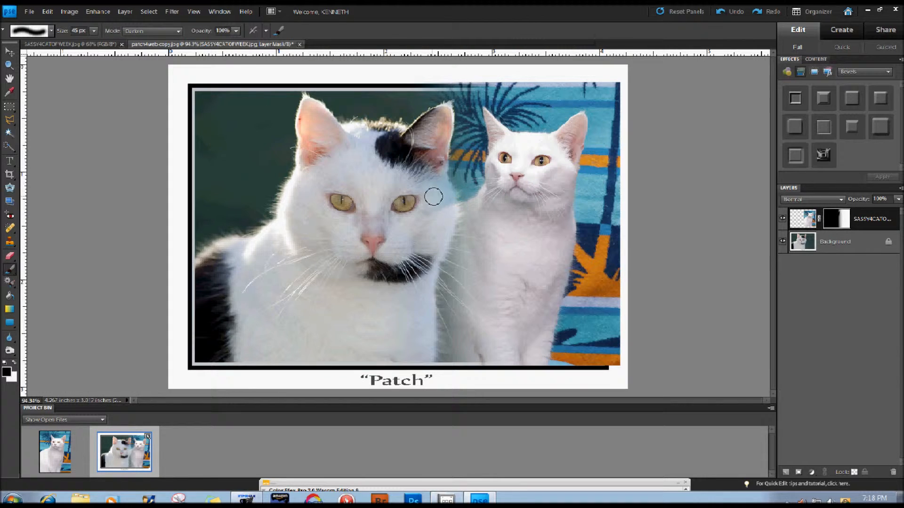
left_click(427, 214)
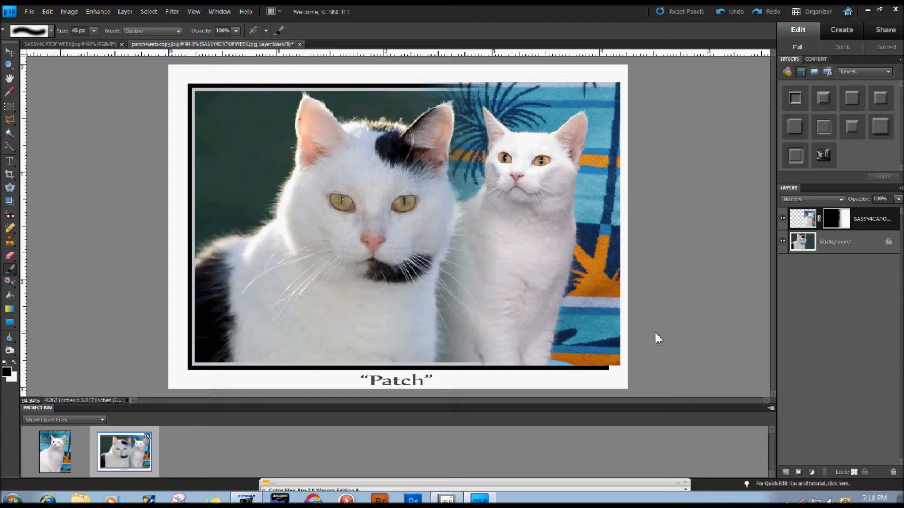
mouse_move(783, 312)
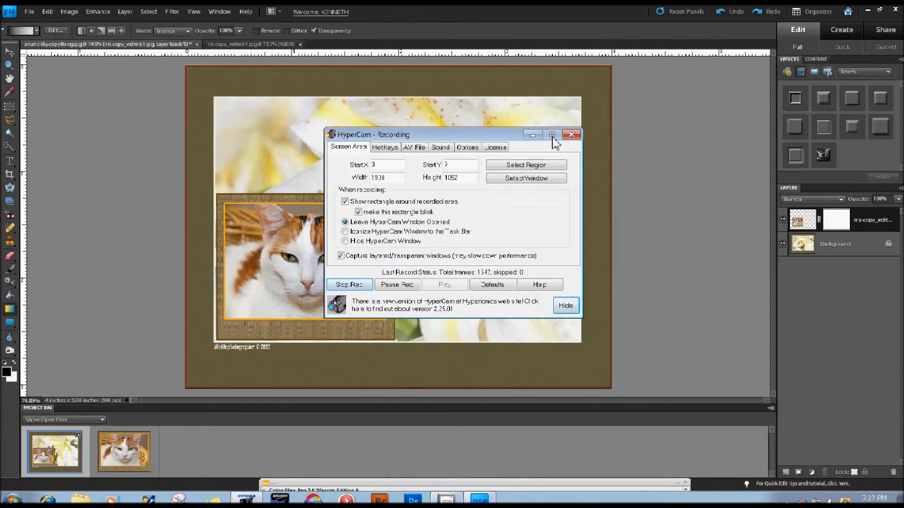
left_click(551, 135)
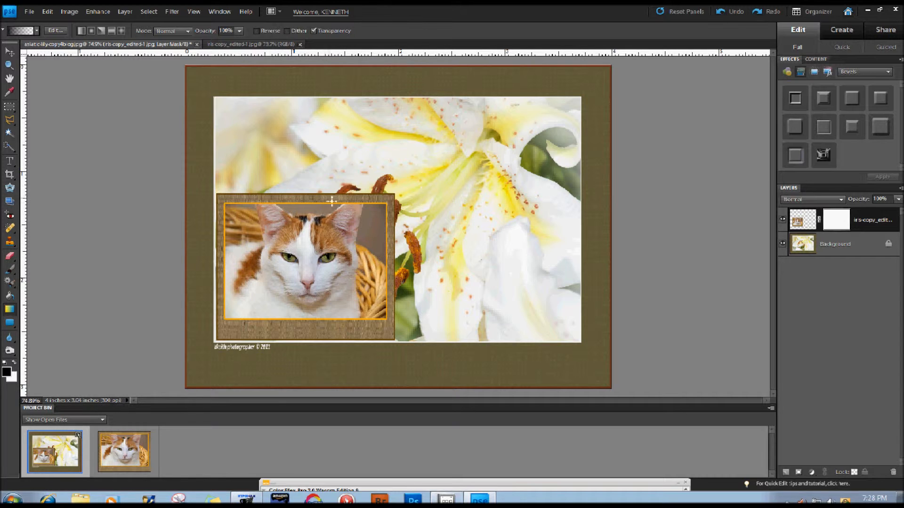
mouse_move(404, 264)
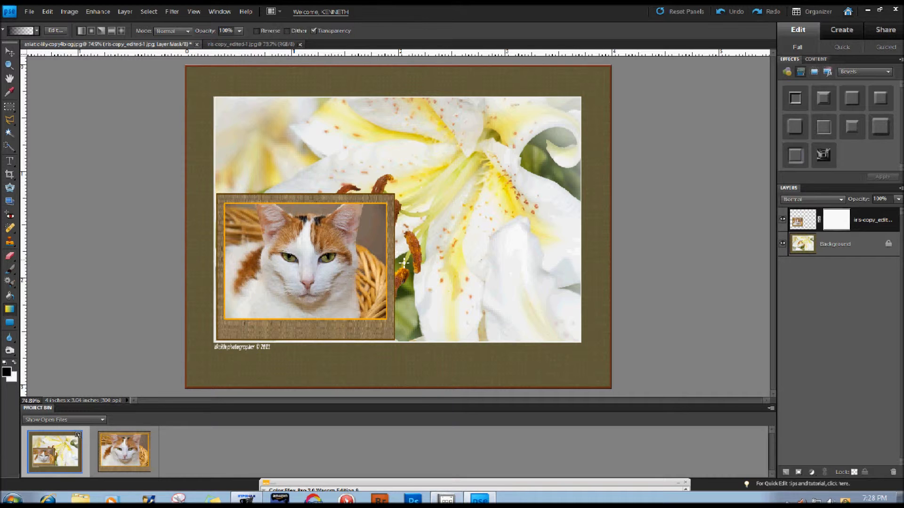
mouse_move(359, 269)
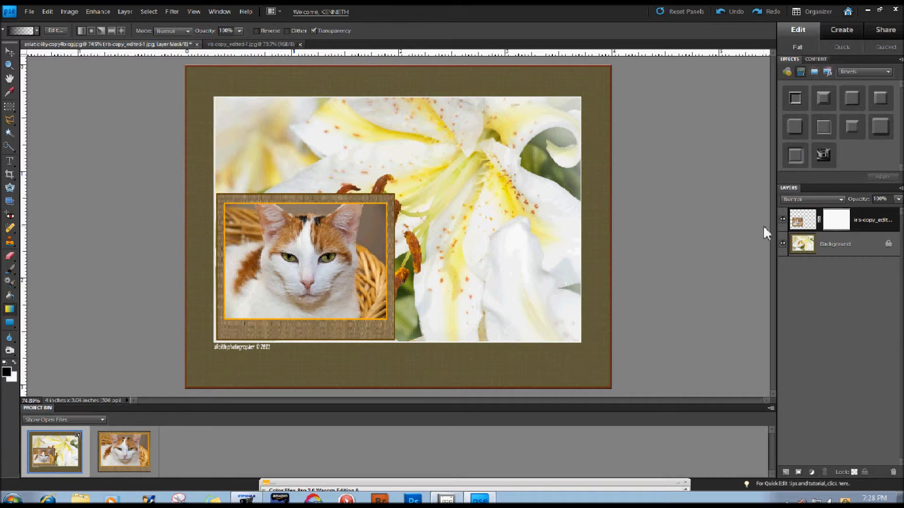
mouse_move(836, 224)
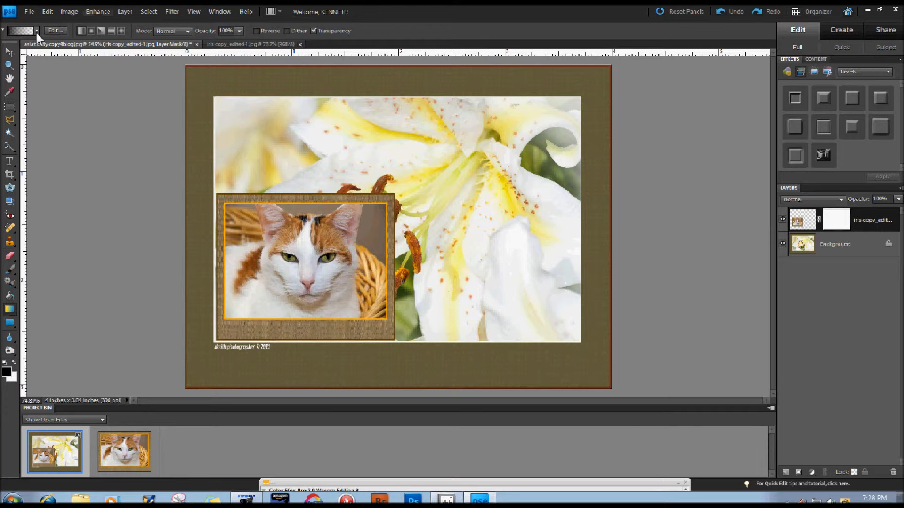
left_click(23, 30)
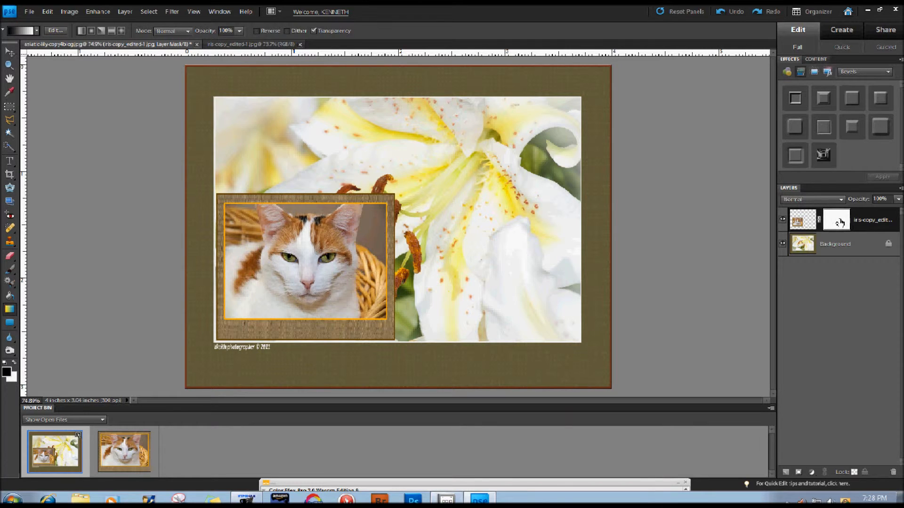
mouse_move(837, 220)
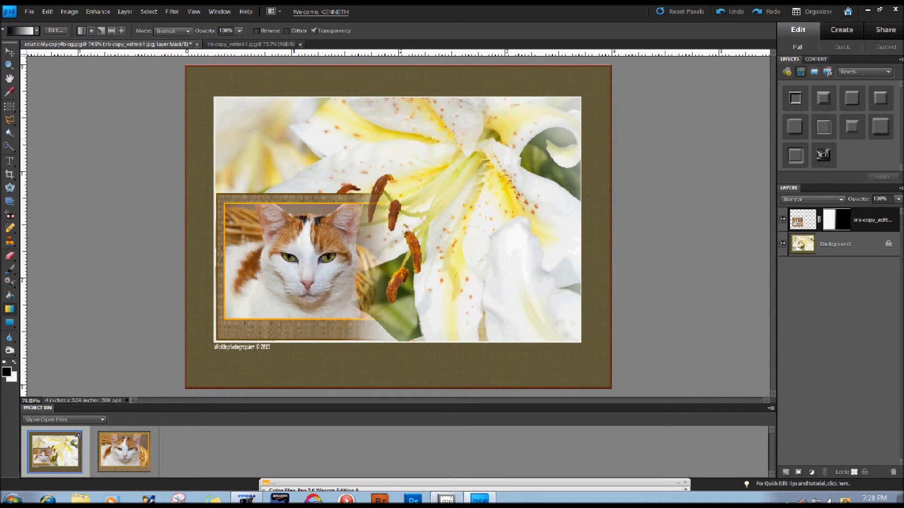
mouse_move(654, 42)
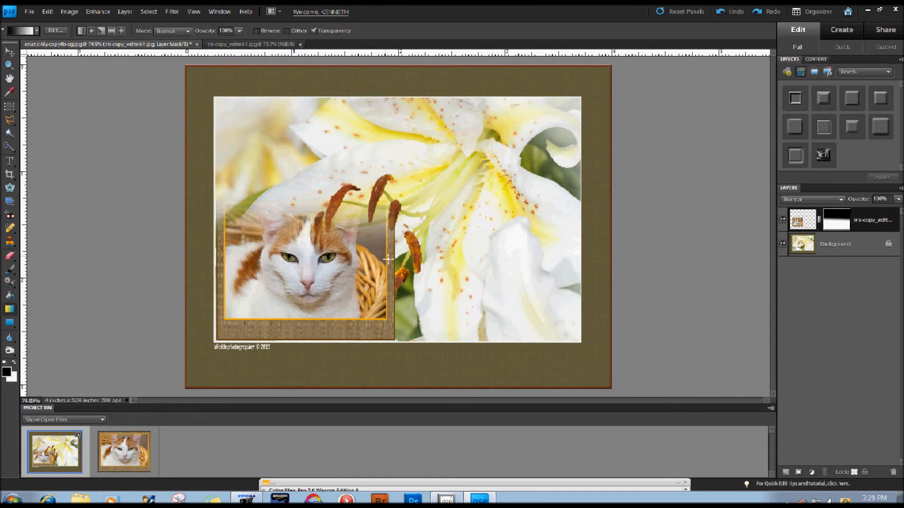
mouse_move(718, 14)
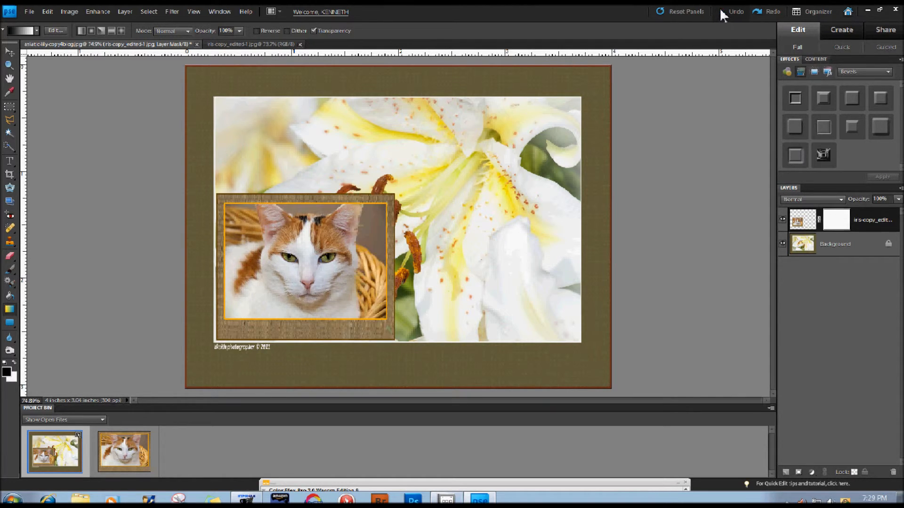
mouse_move(115, 44)
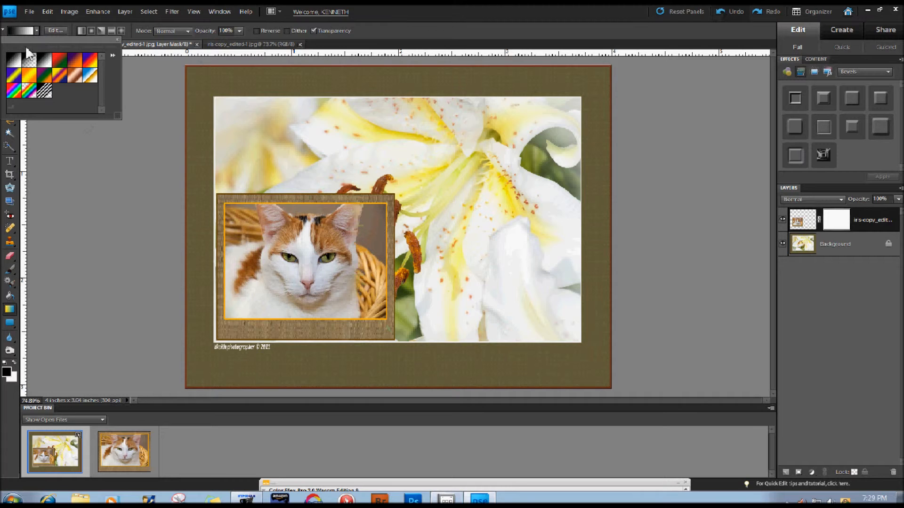
mouse_move(32, 59)
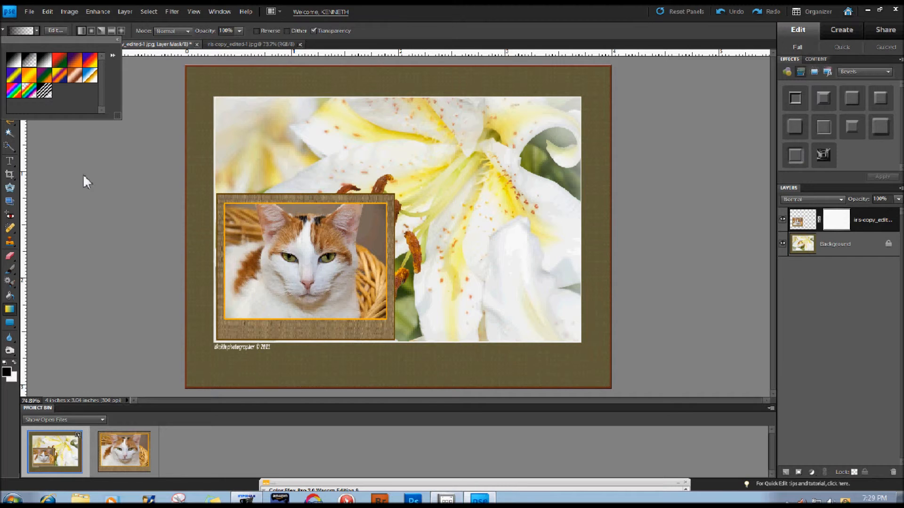
mouse_move(9, 375)
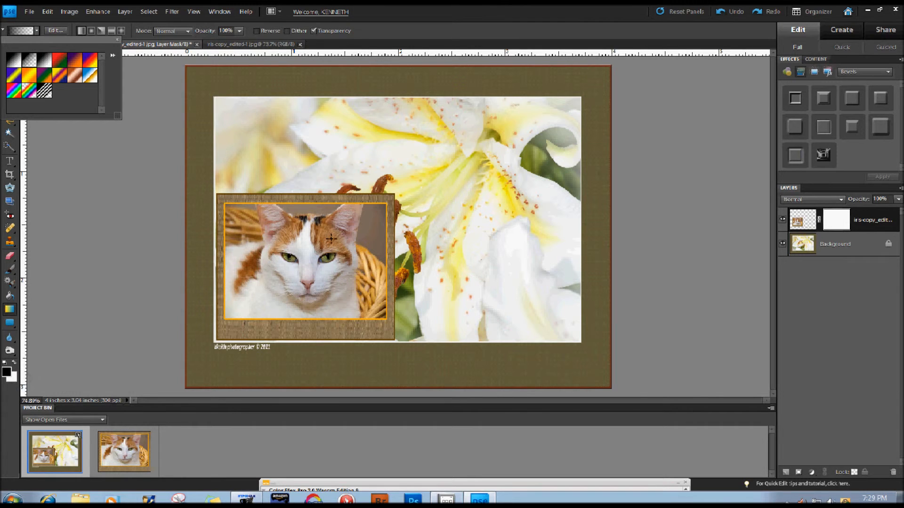
mouse_move(283, 191)
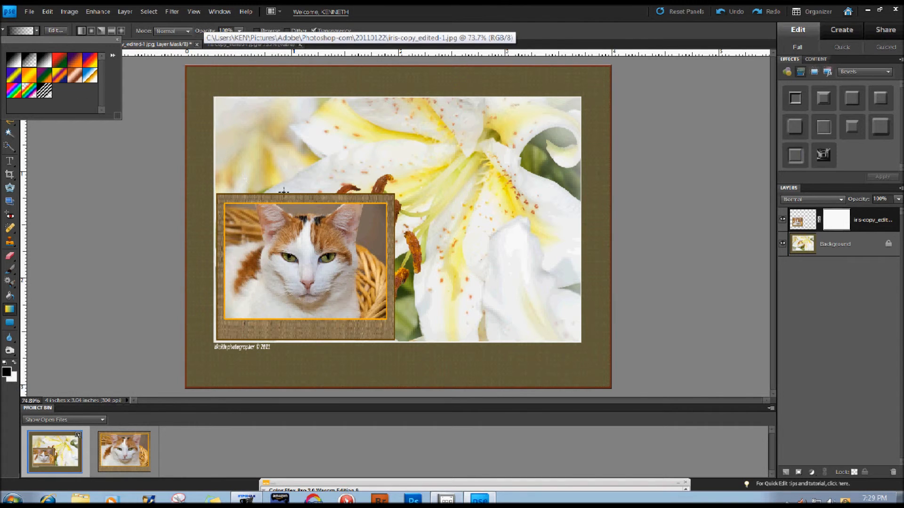